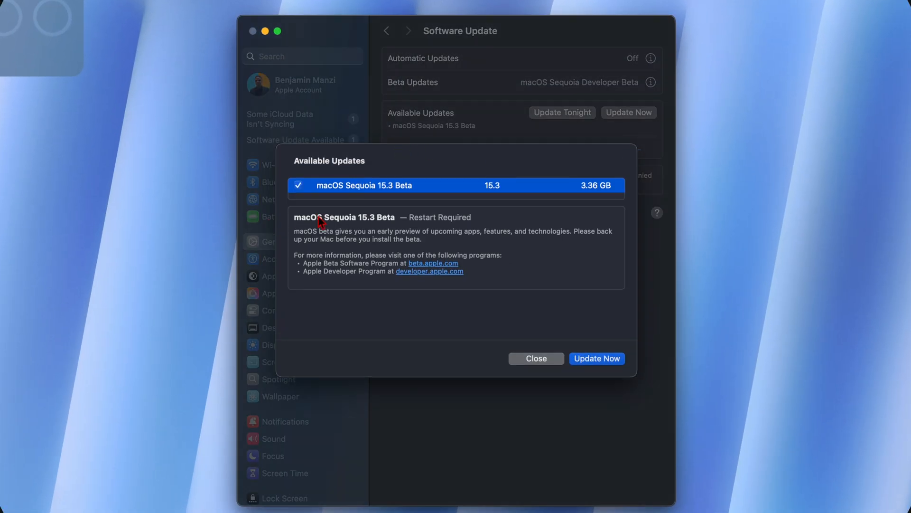
mouse_move(611, 213)
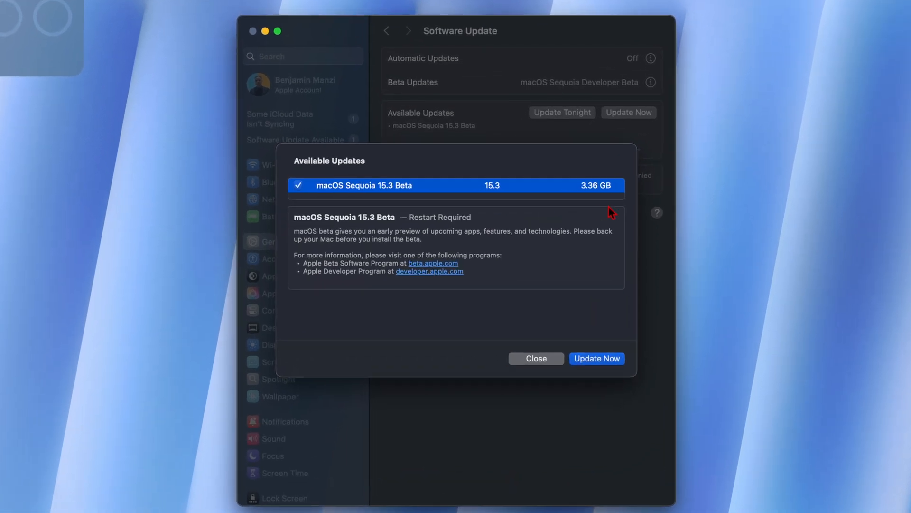
mouse_move(593, 197)
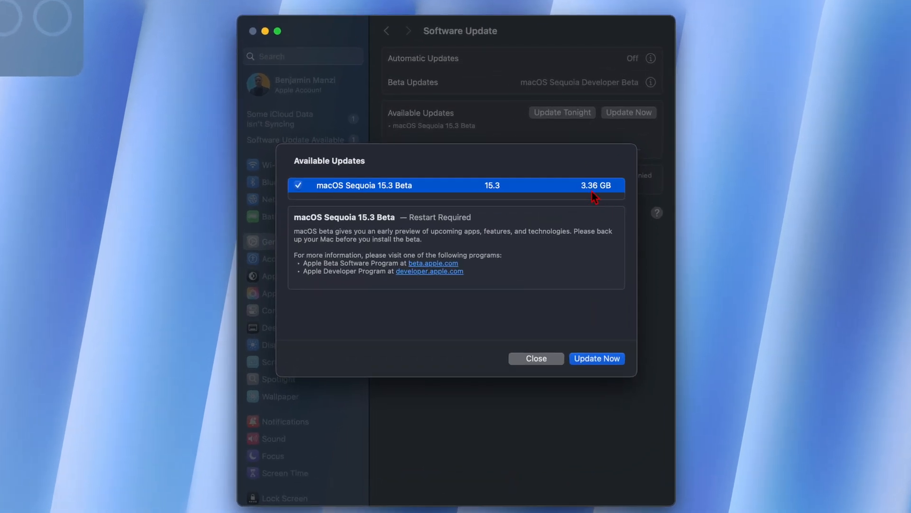
mouse_move(554, 231)
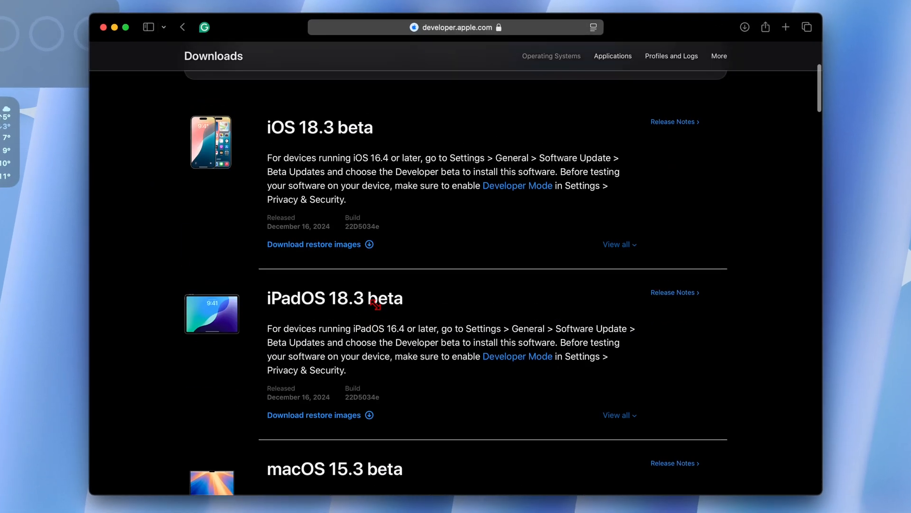
In General > Storage, open the macOS info sheet: version 15.3, Apple Intelligence 5.5 GB.
scroll(down, 3)
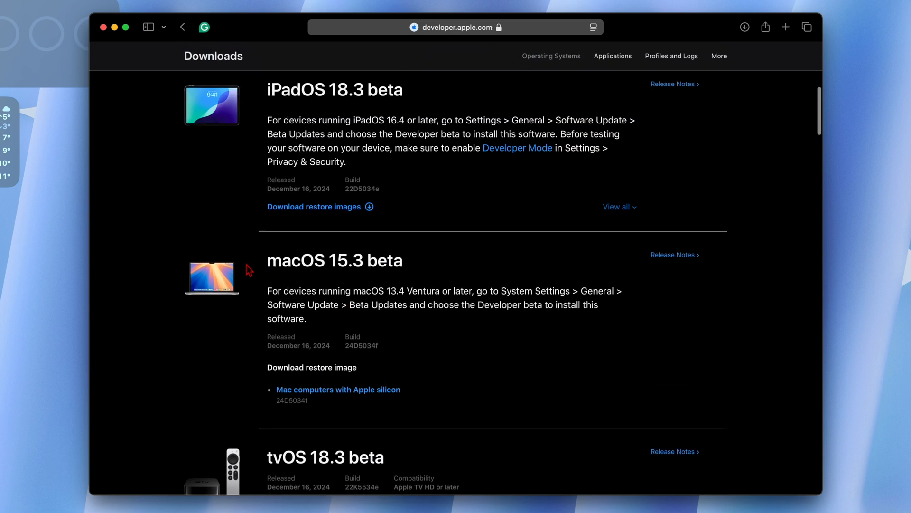
scroll(down, 3)
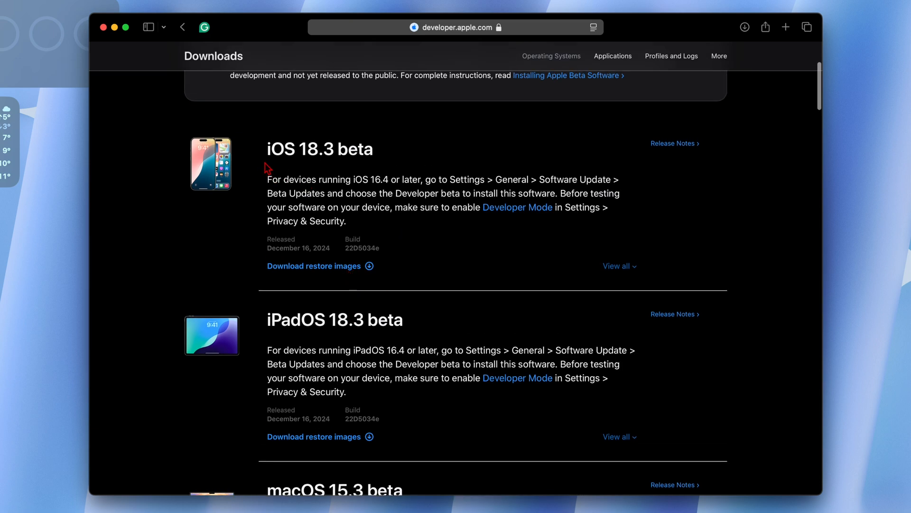
double_click(321, 149)
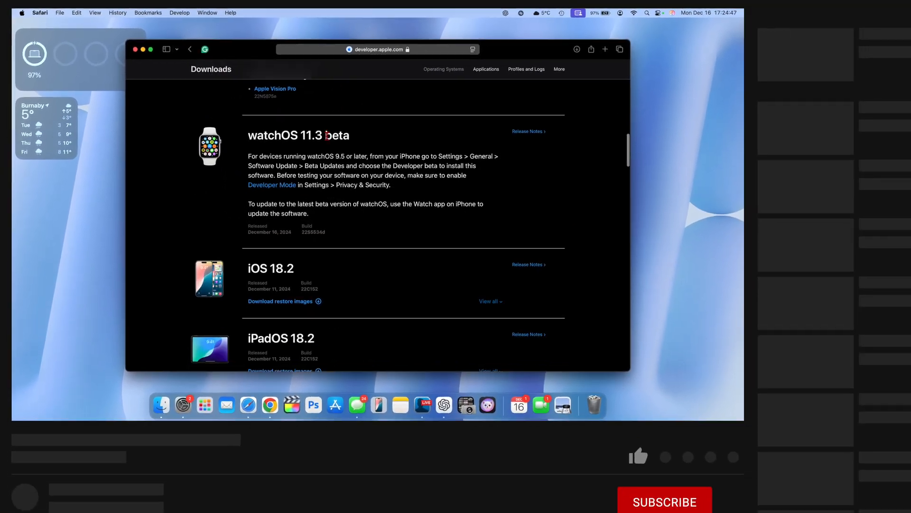
click(576, 417)
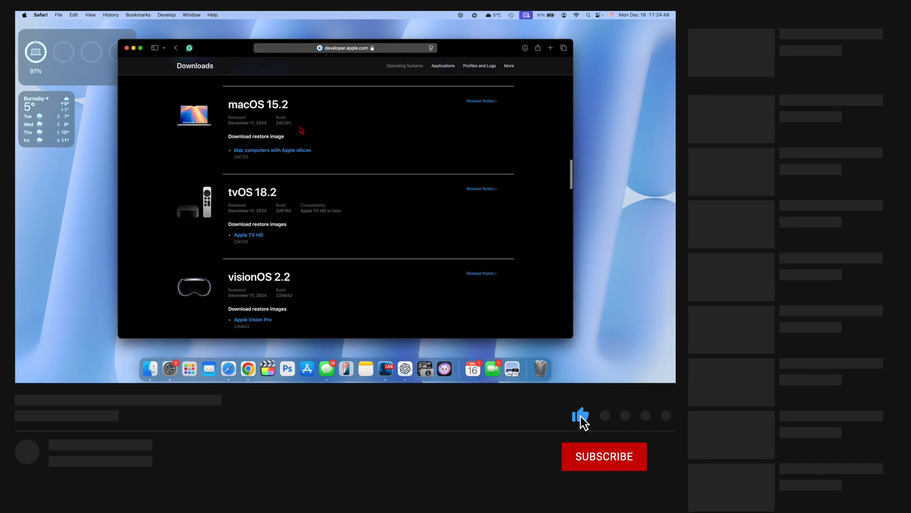
click(604, 456)
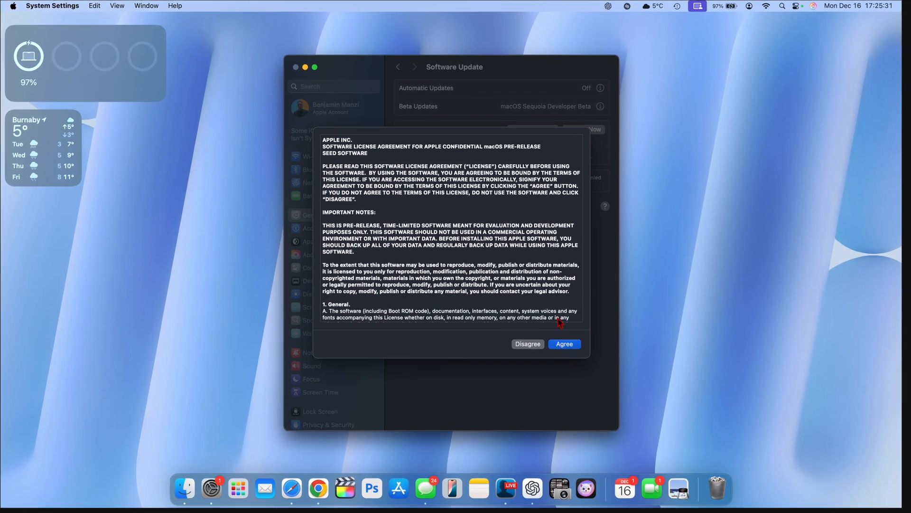
click(564, 344)
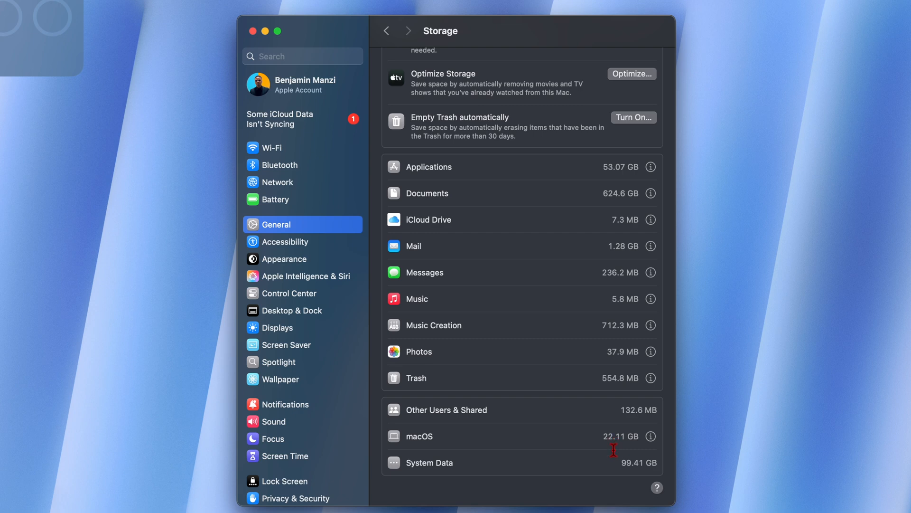
click(650, 436)
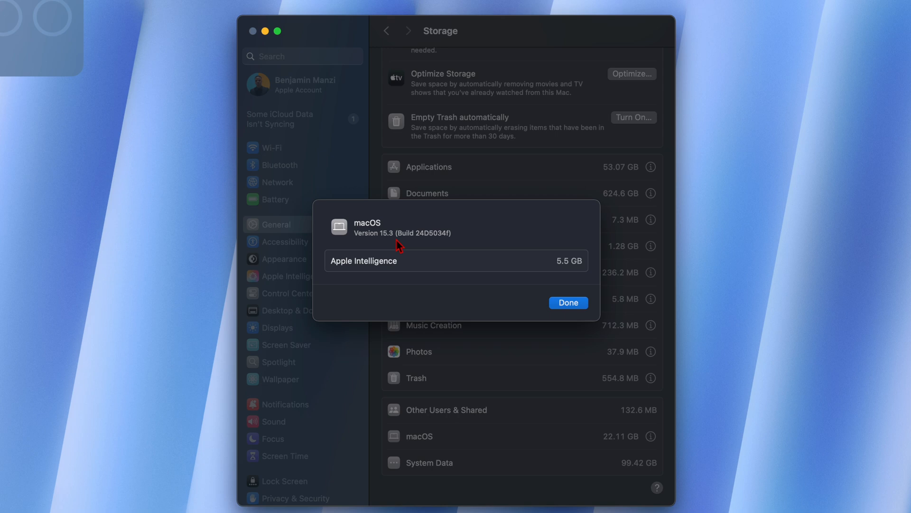
mouse_move(426, 243)
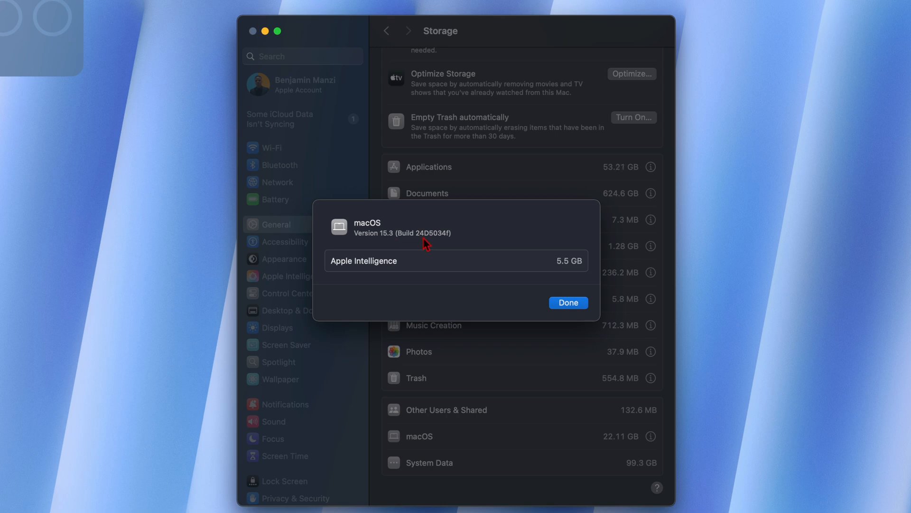
mouse_move(462, 234)
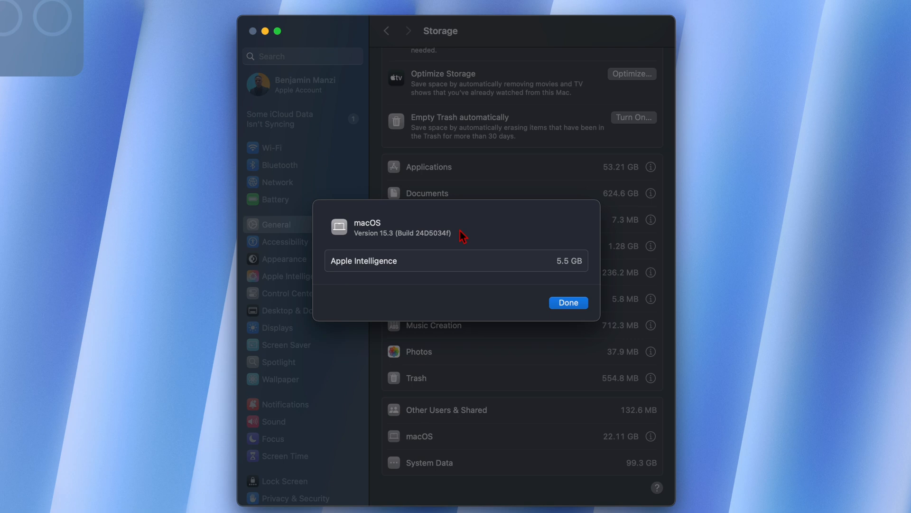
mouse_move(454, 245)
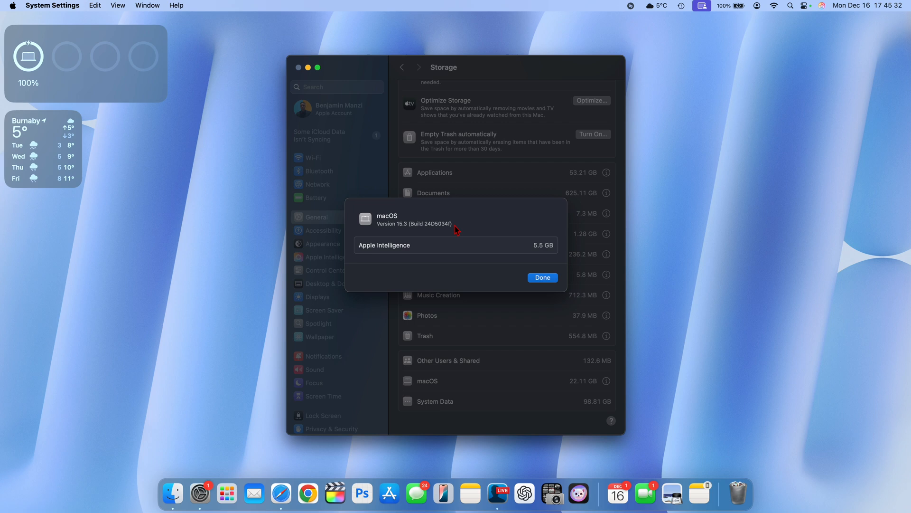
mouse_move(362, 253)
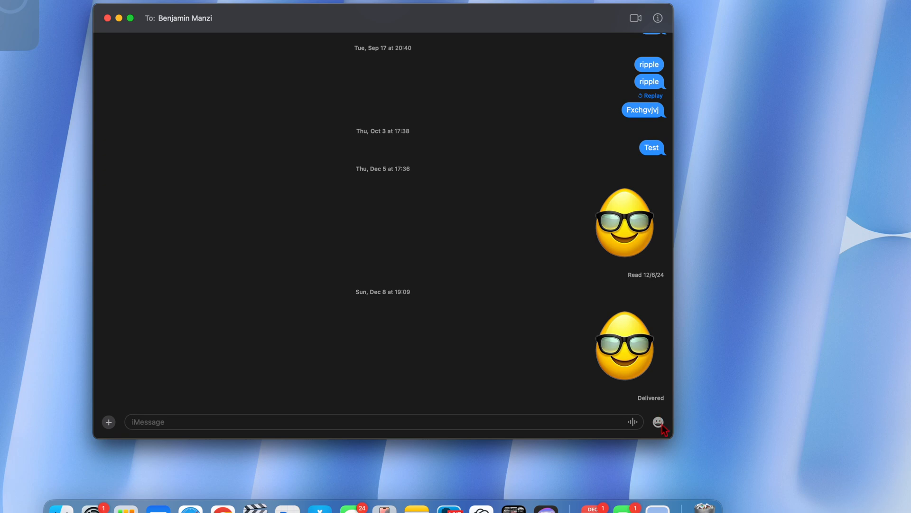
click(658, 422)
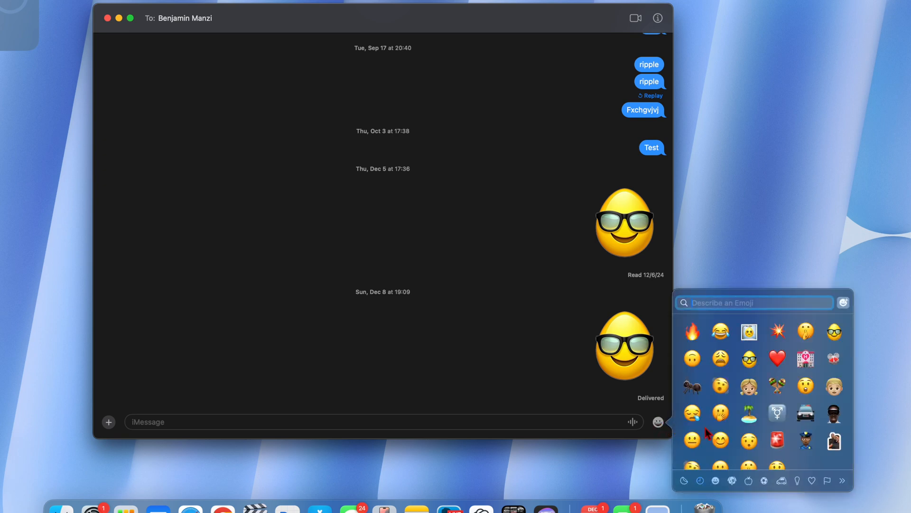
scroll(down, 3)
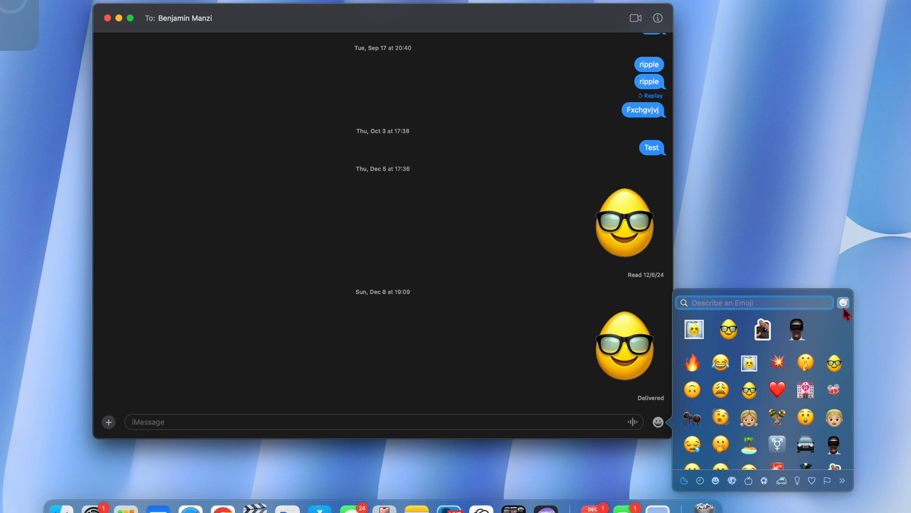
mouse_move(846, 307)
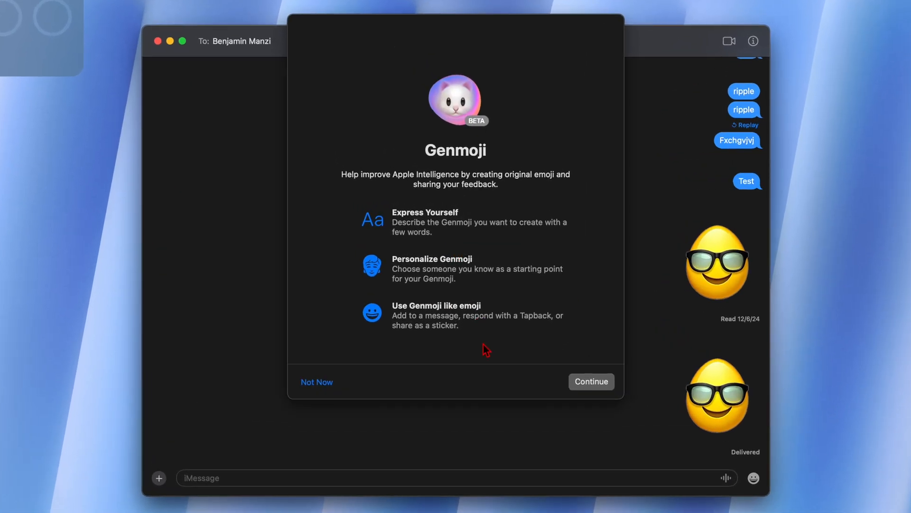
mouse_move(461, 169)
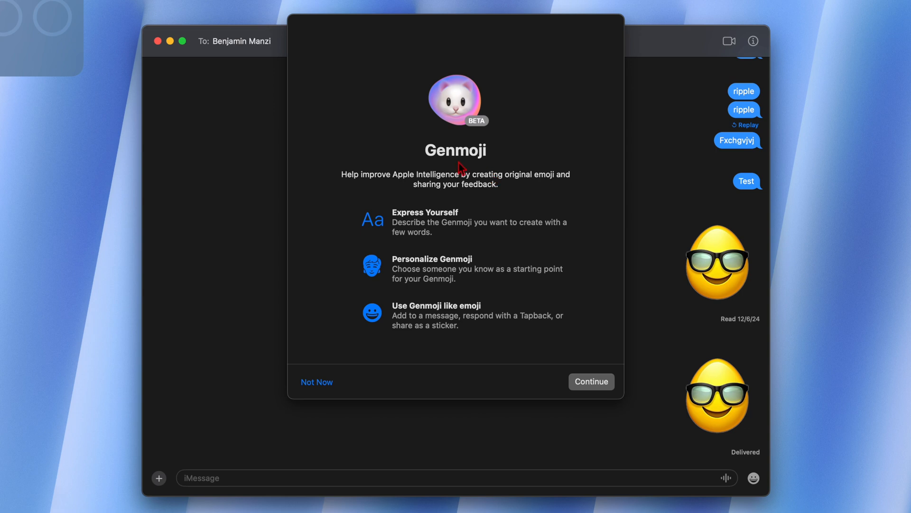
mouse_move(423, 235)
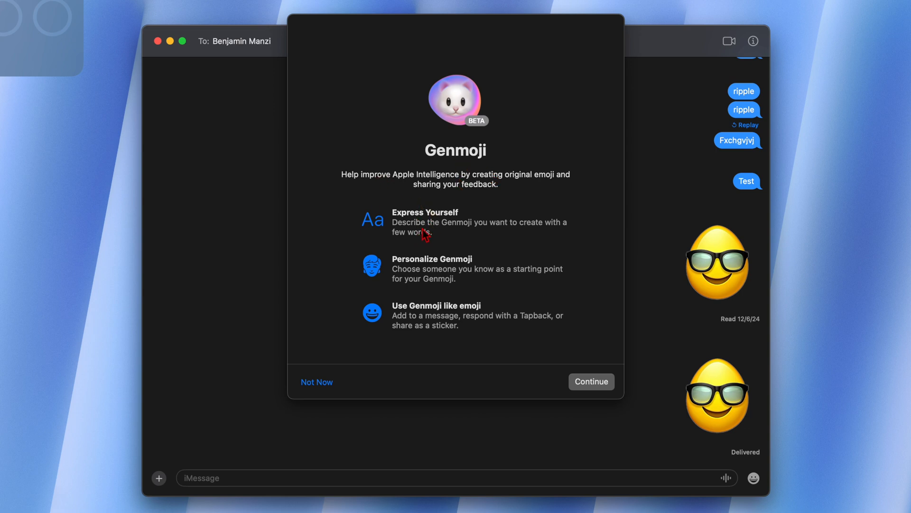
mouse_move(435, 239)
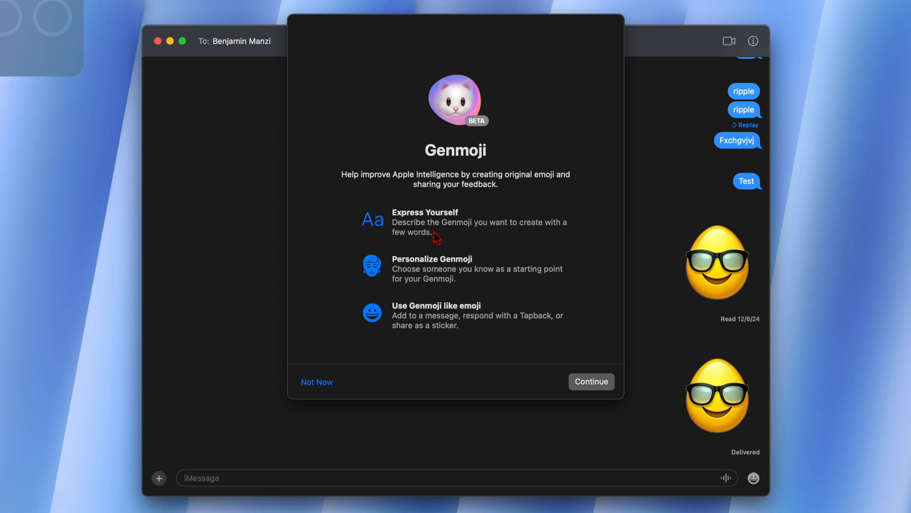
mouse_move(444, 279)
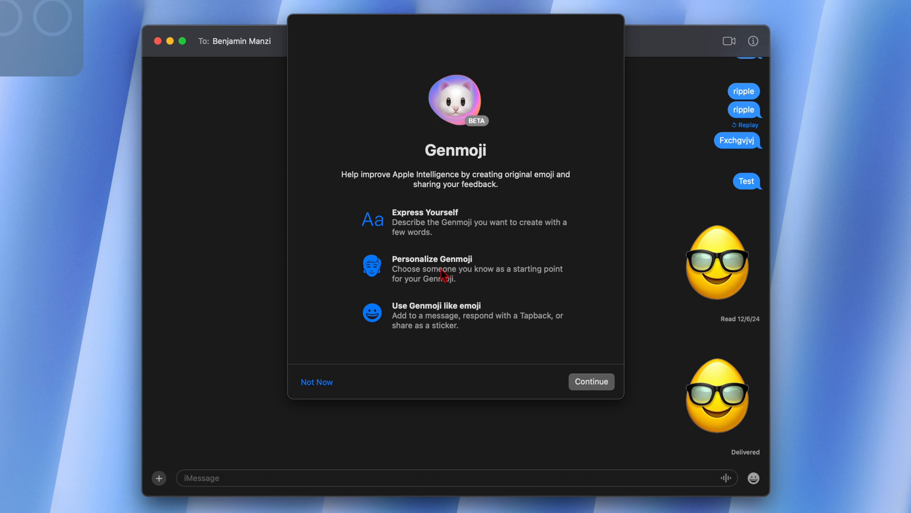
mouse_move(437, 312)
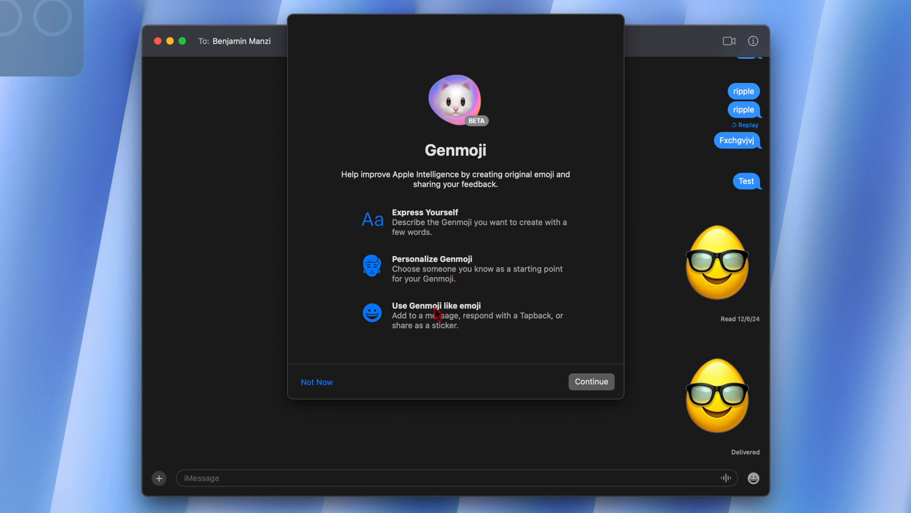
mouse_move(460, 321)
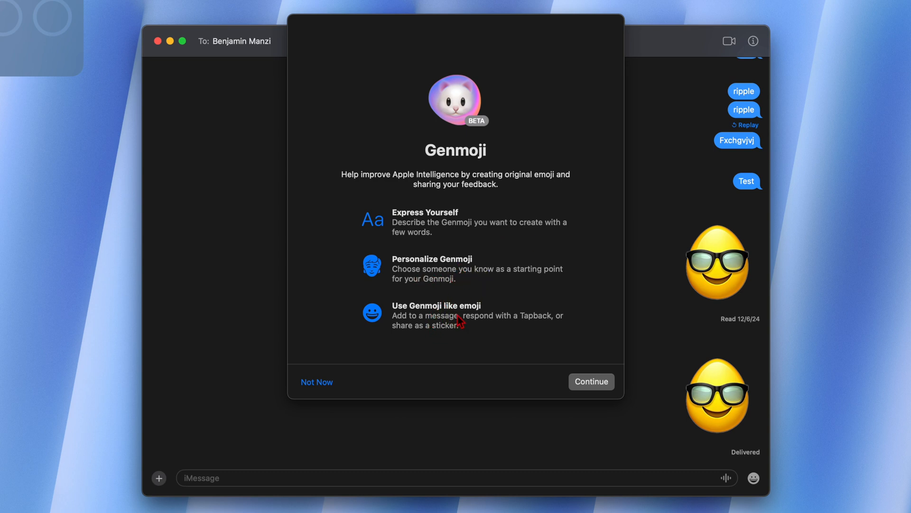
mouse_move(521, 334)
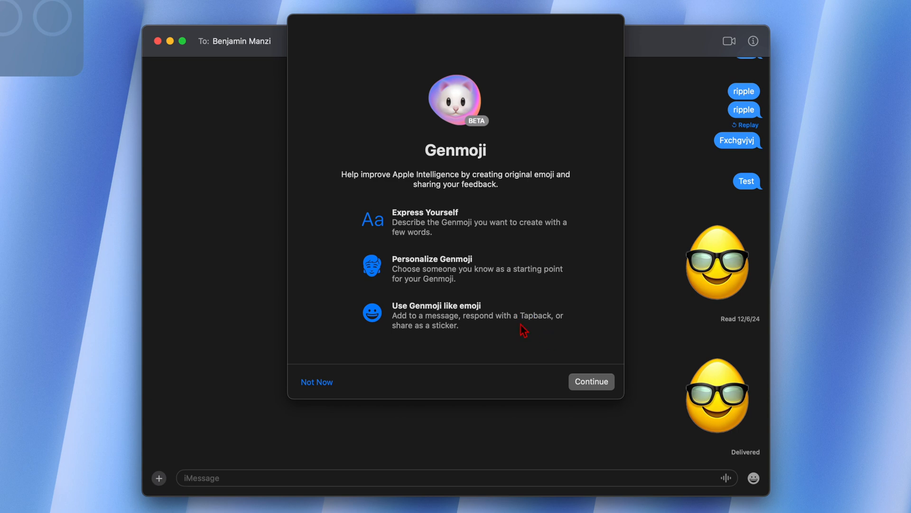
mouse_move(623, 386)
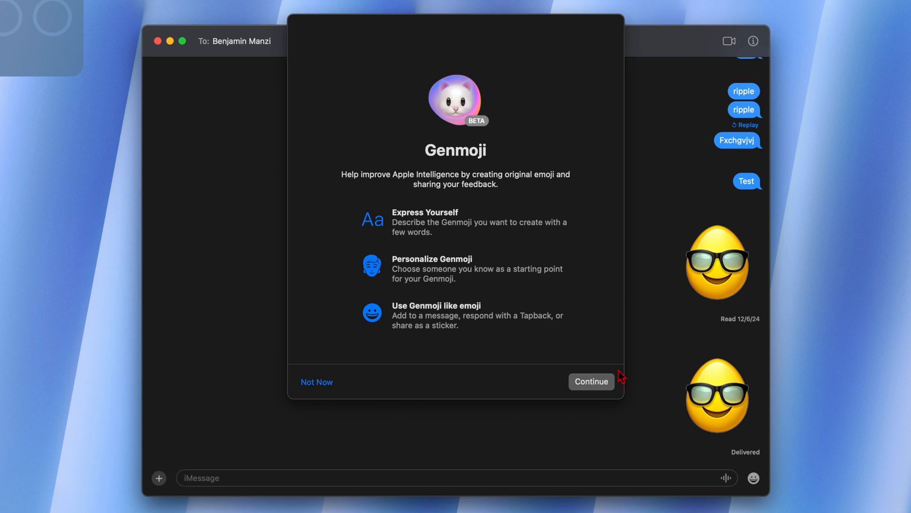
mouse_move(477, 128)
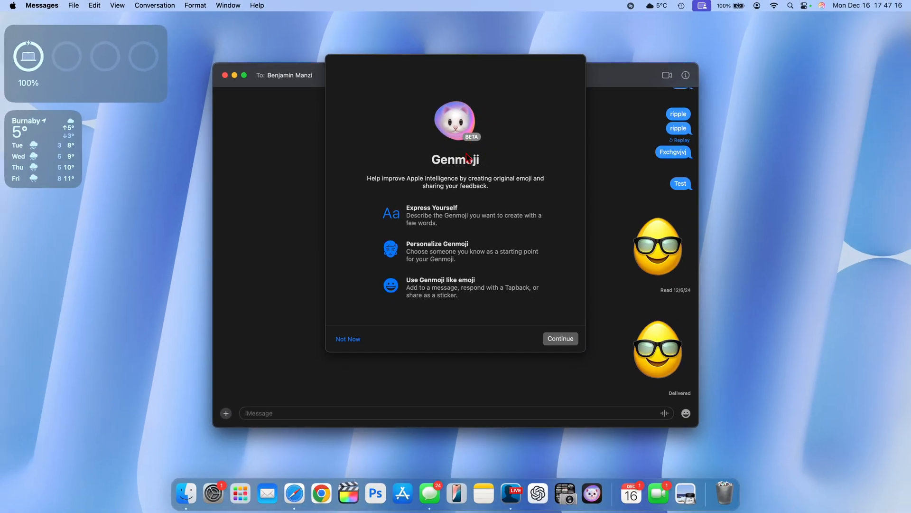
mouse_move(602, 370)
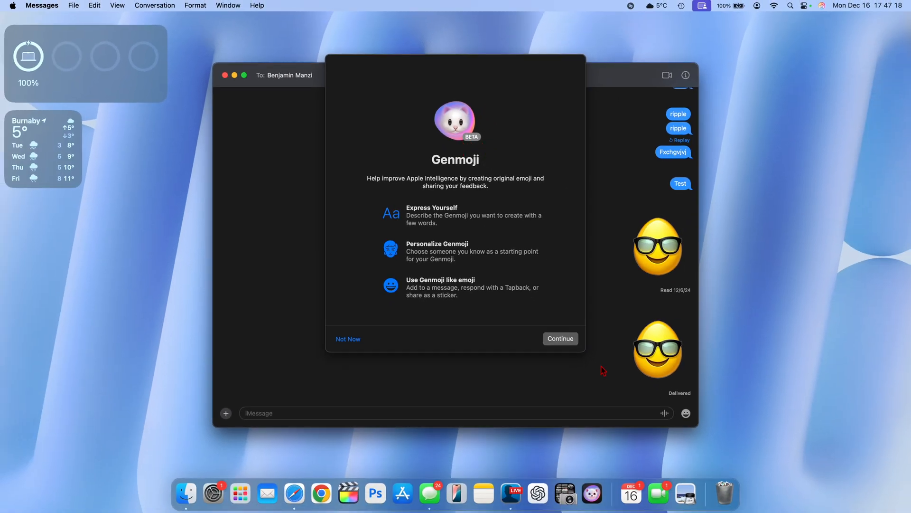
mouse_move(586, 491)
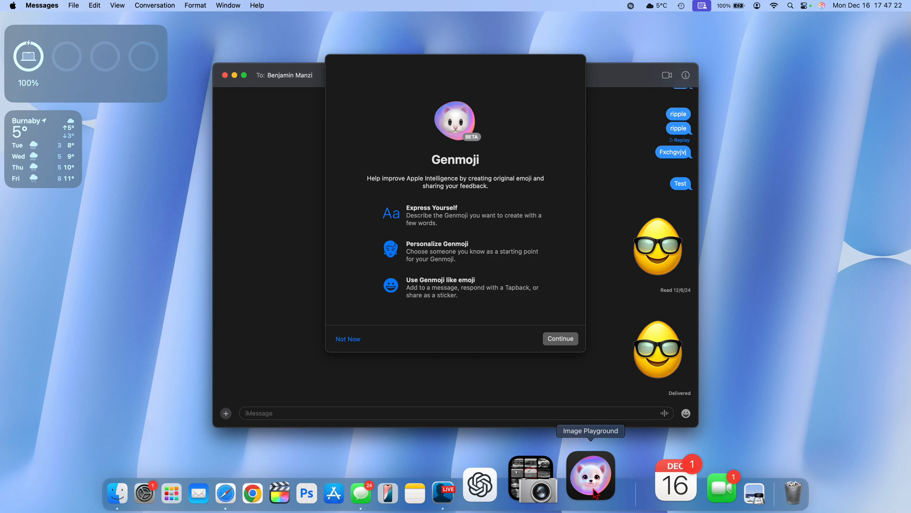
Pass the Genmoji introduction and generate a Genmoji described as 'A lion with a laptop'.
click(560, 338)
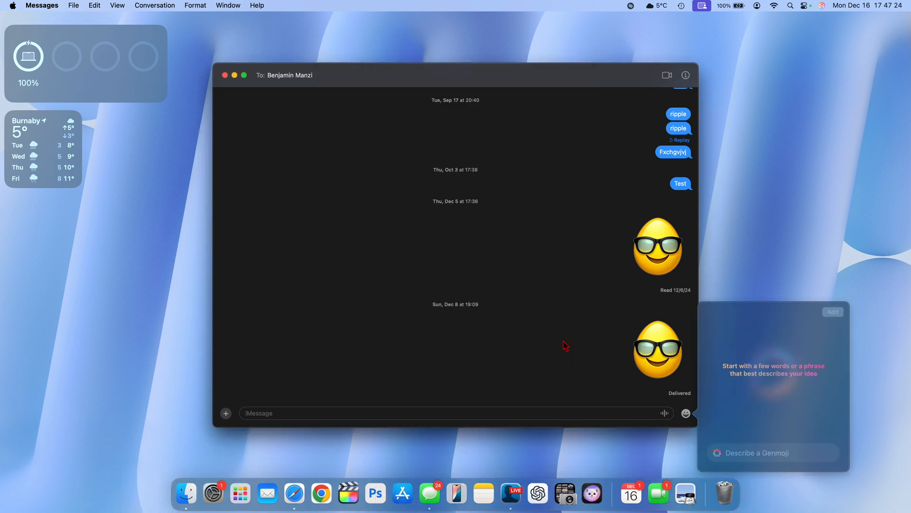
text(an elephant)
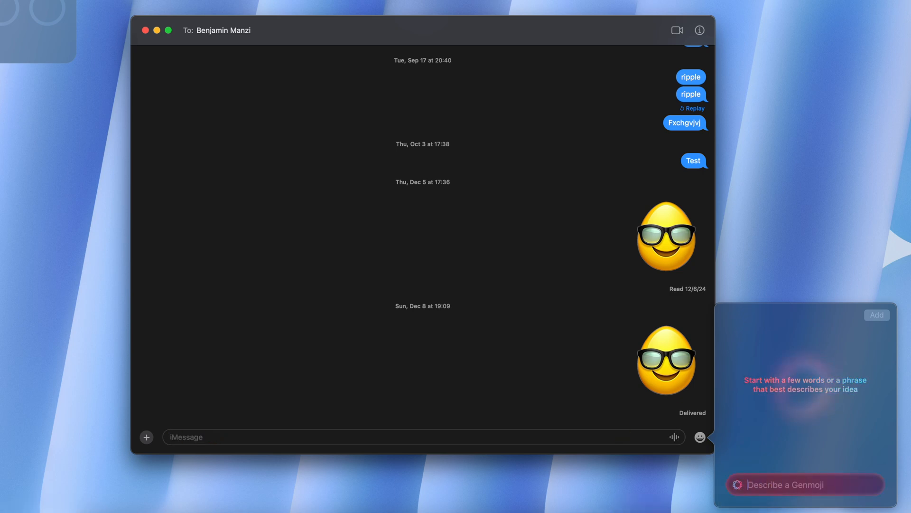
text(An ele)
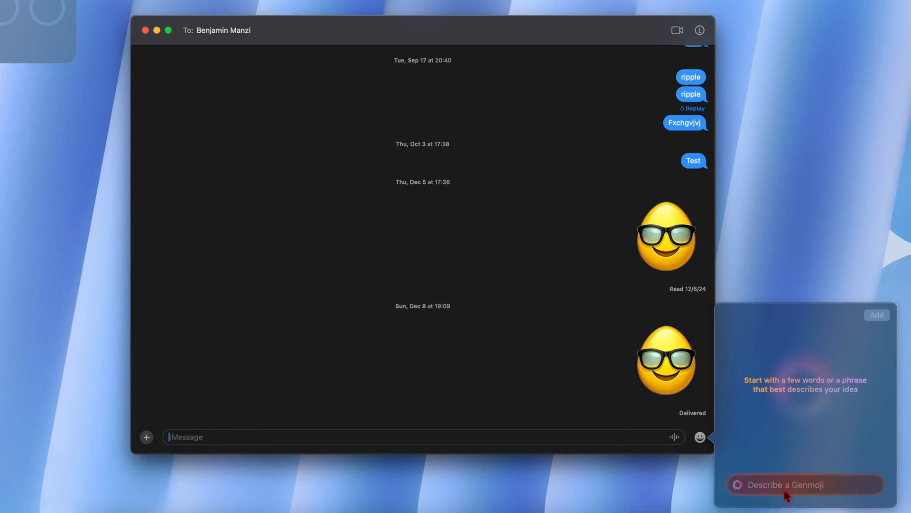
text(A lion with an laptop)
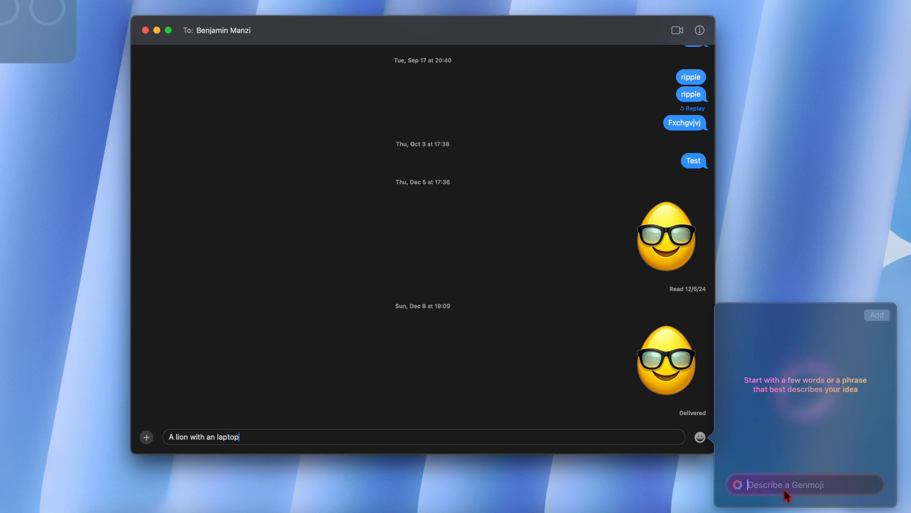
click(790, 496)
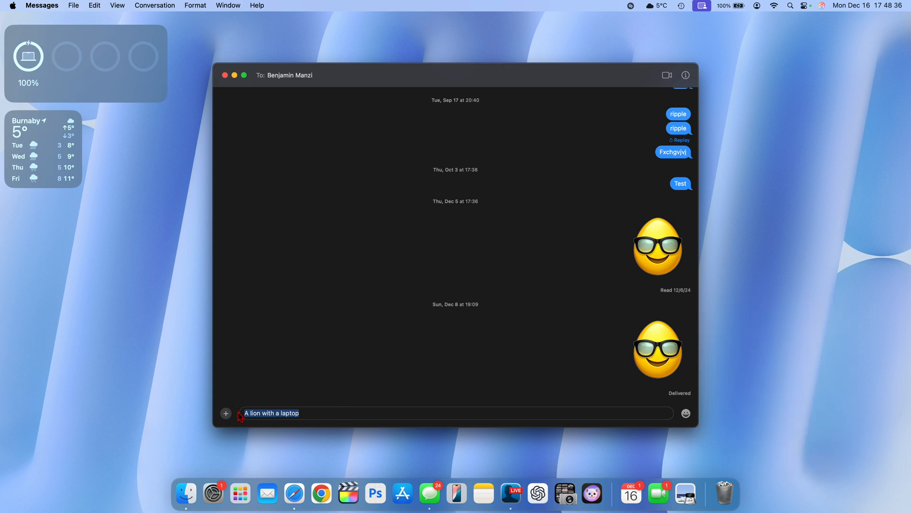
click(686, 413)
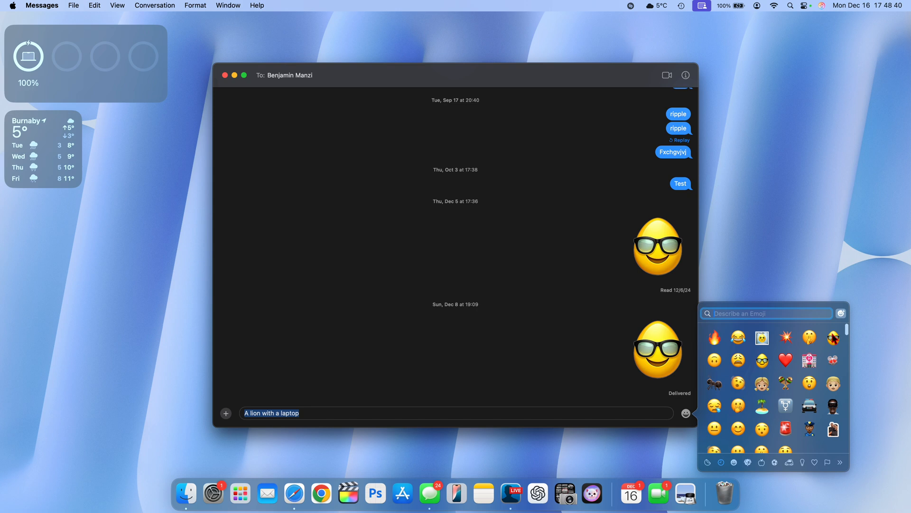
click(841, 313)
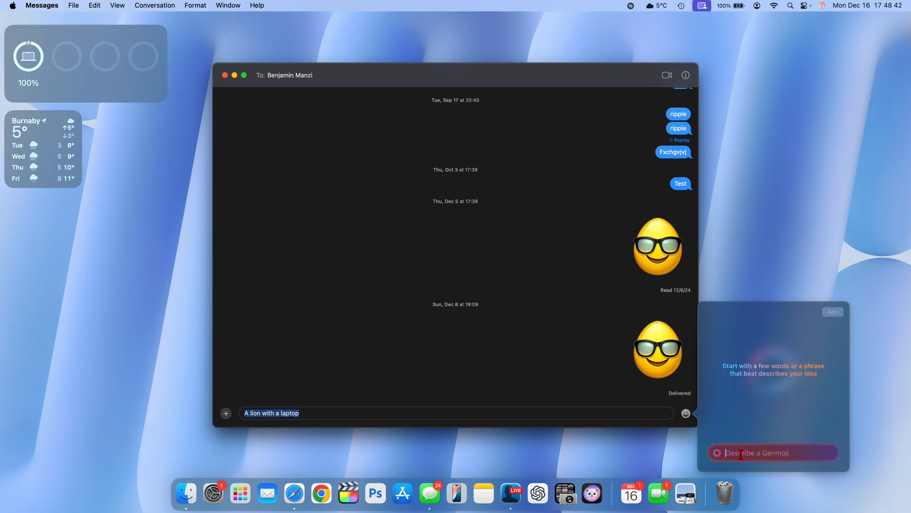
text(A lion with a laptop)
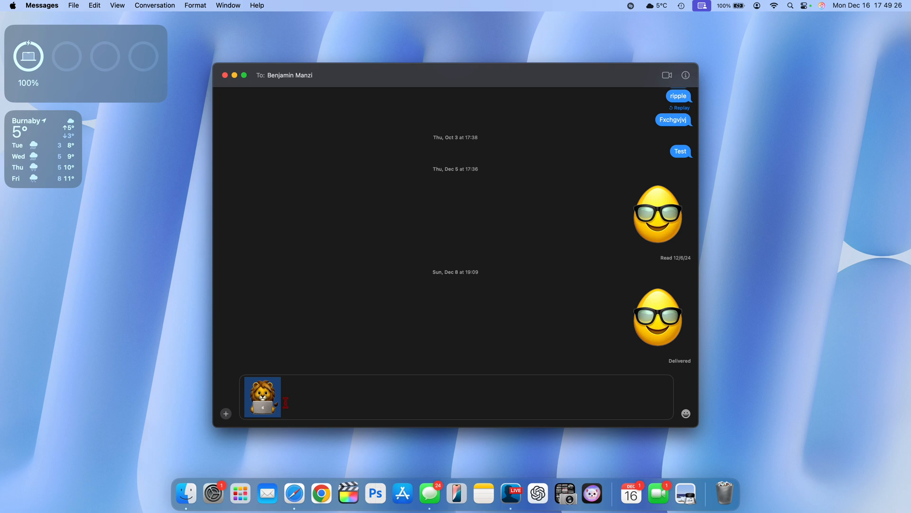
Send the lion Genmoji, then send it again from the emoji picker with a sunglasses emoji.
key(Return)
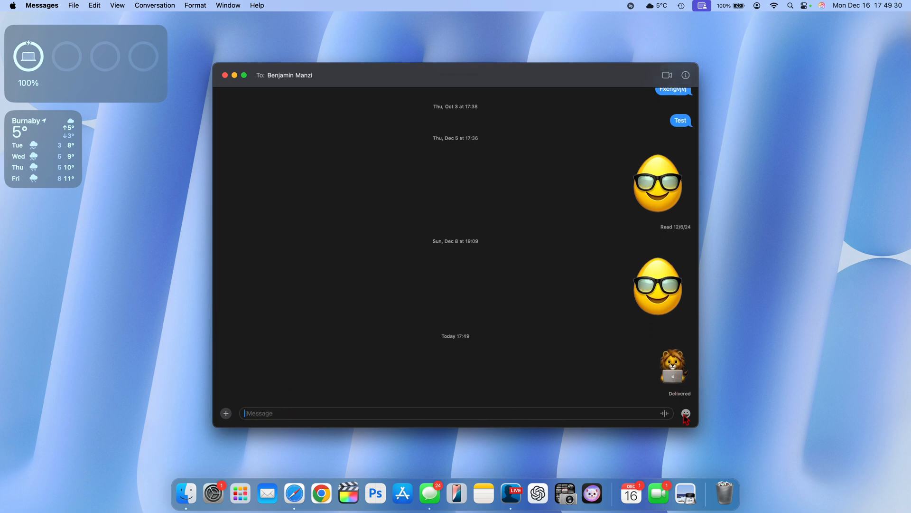
click(686, 413)
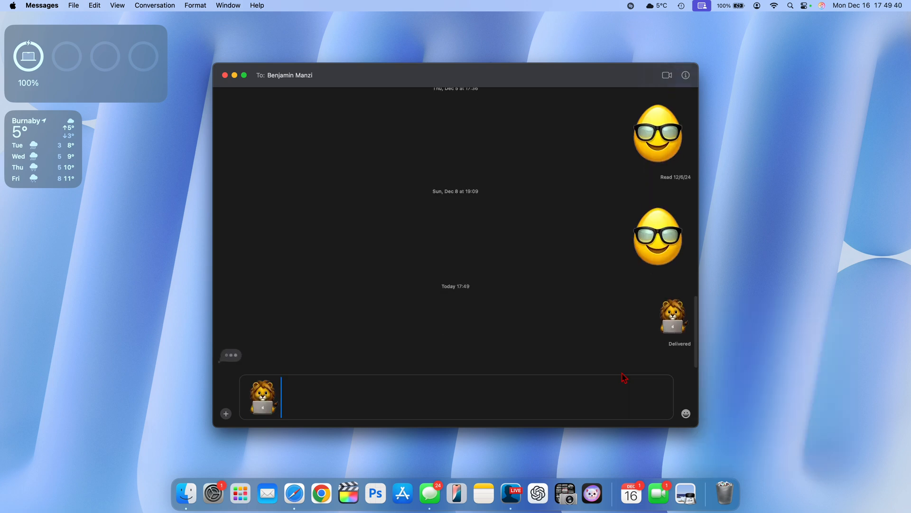
click(685, 413)
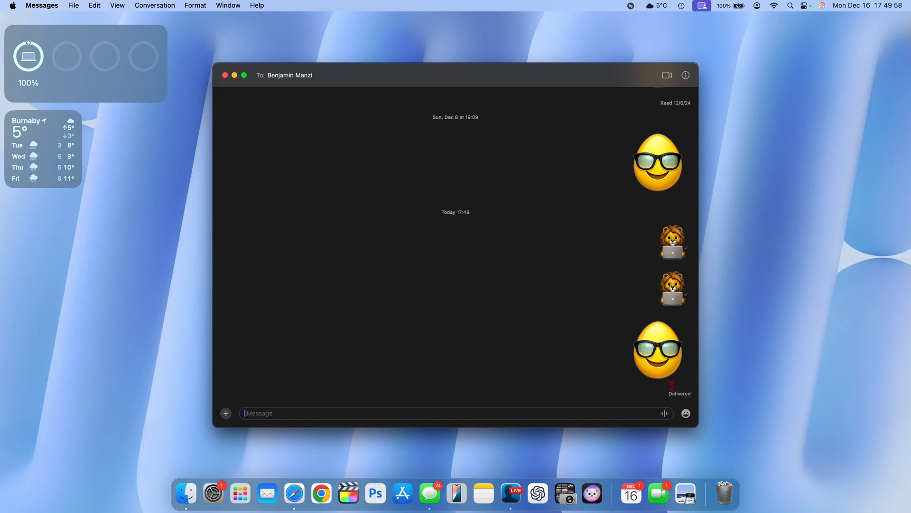
Generate a Genmoji for 'A car on a runway' and browse to the next variation.
click(685, 413)
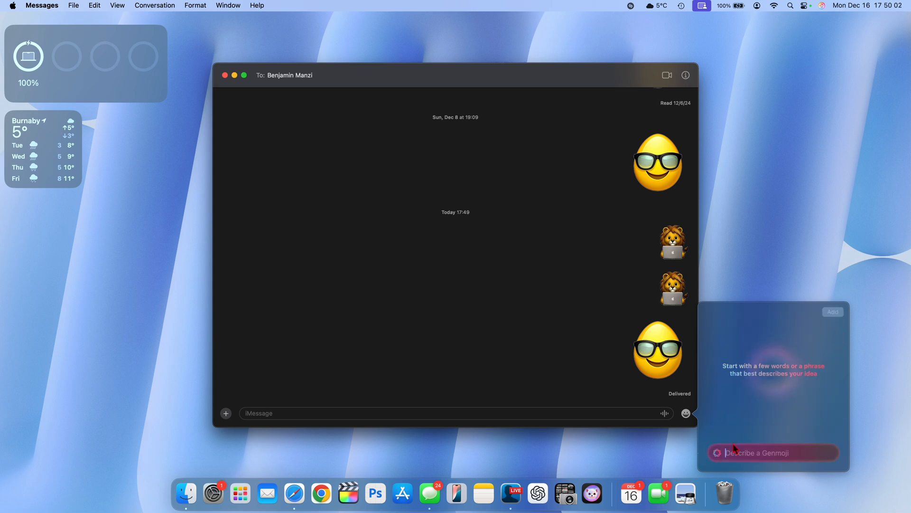
mouse_move(731, 466)
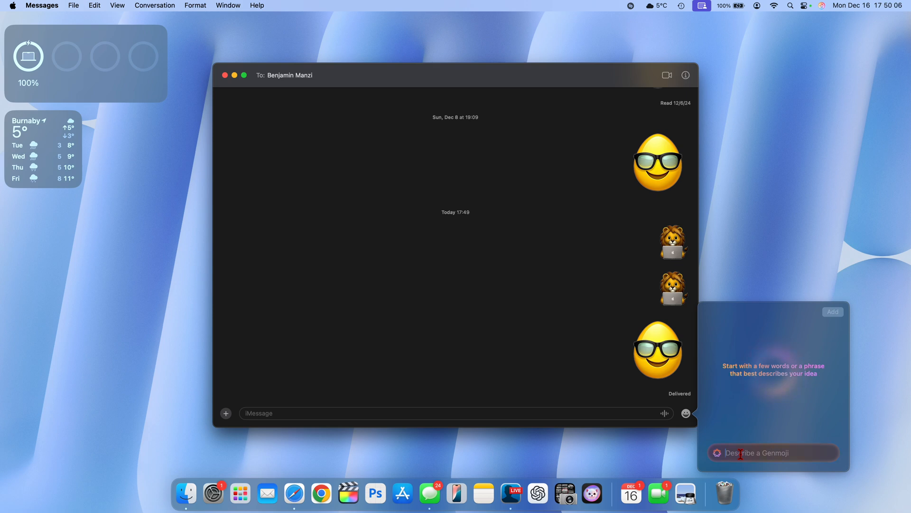
text(A car on a runway)
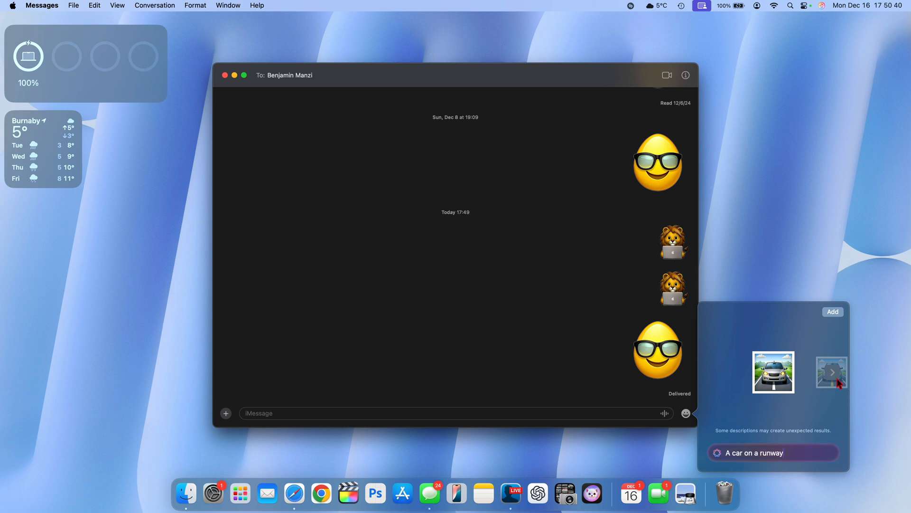
click(832, 372)
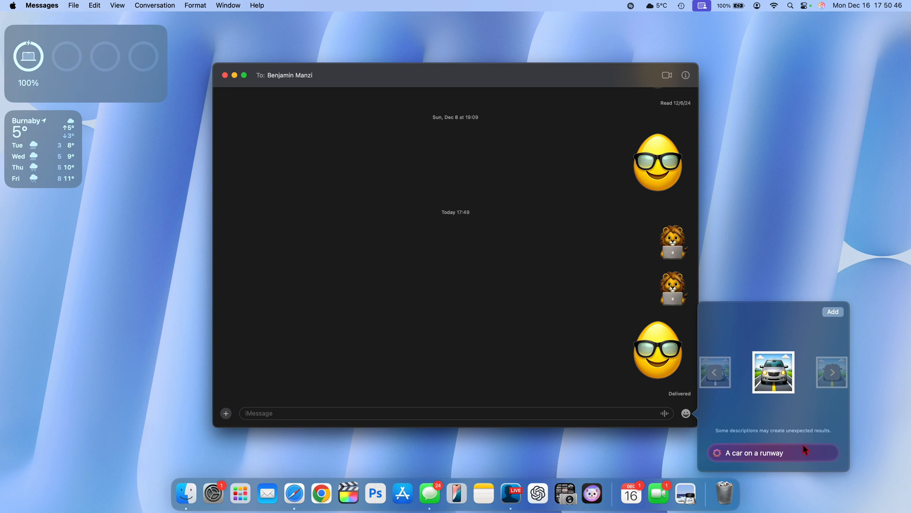
mouse_move(816, 339)
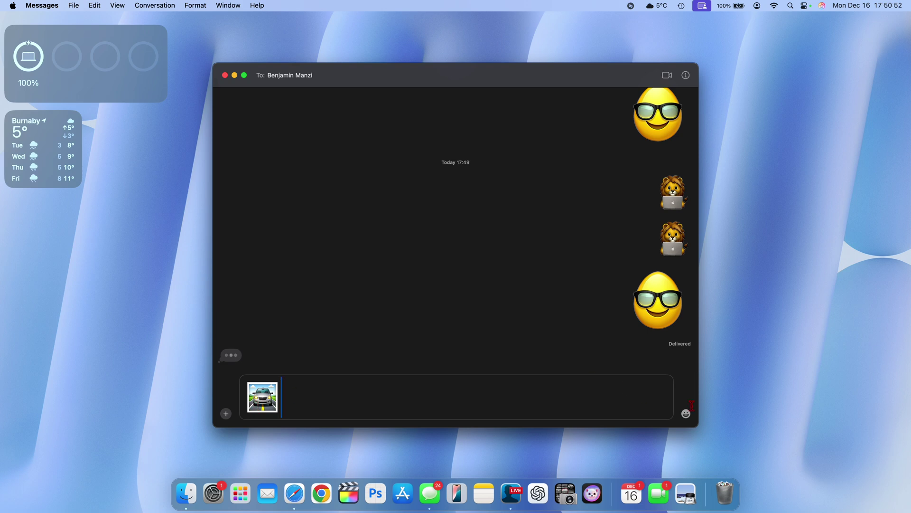
Insert the car-on-runway Genmoji into the message field and send it.
click(686, 413)
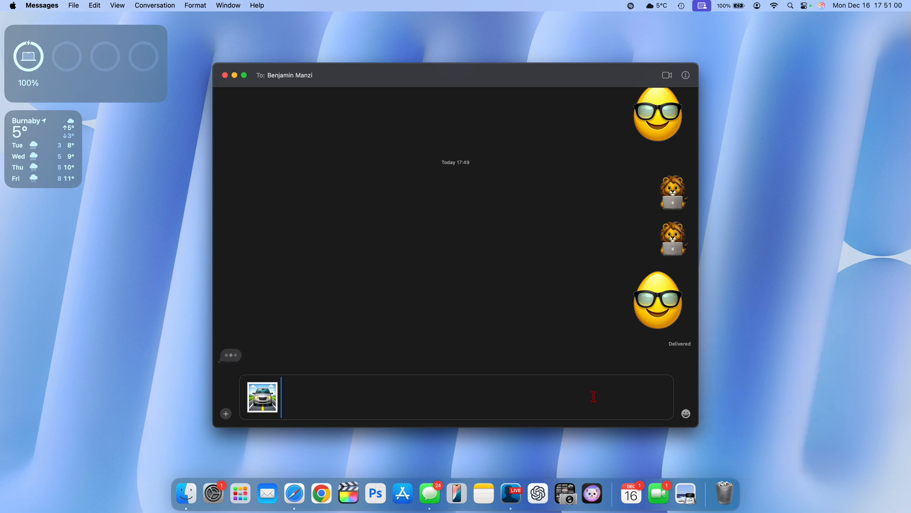
key(return)
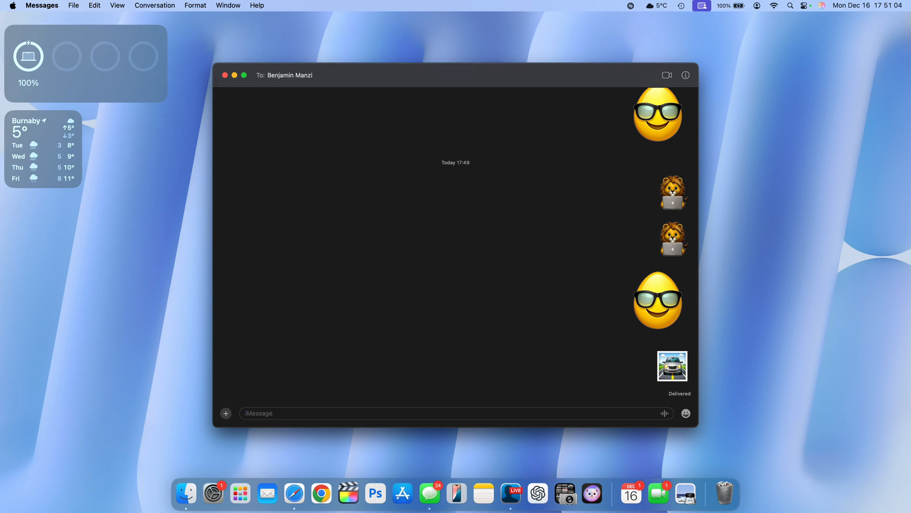
mouse_move(891, 153)
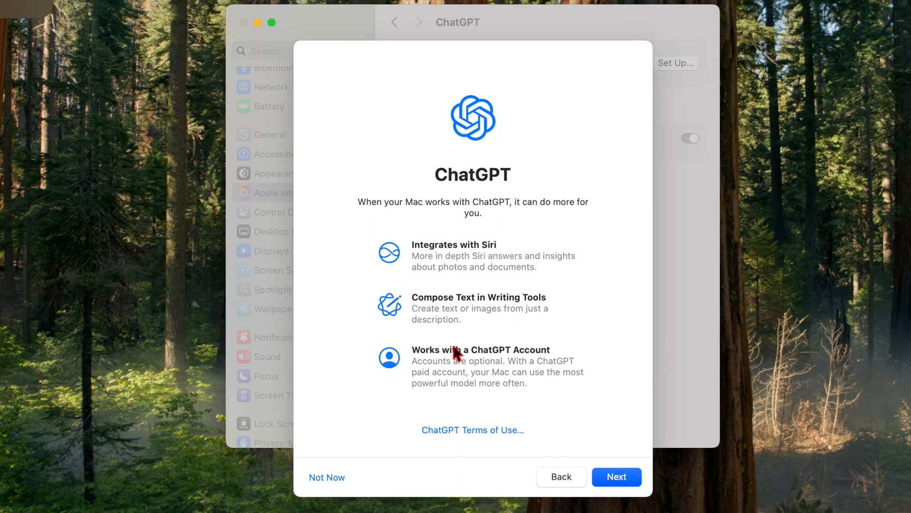
Advance the ChatGPT setup sheet to the Privacy and ChatGPT page.
click(617, 477)
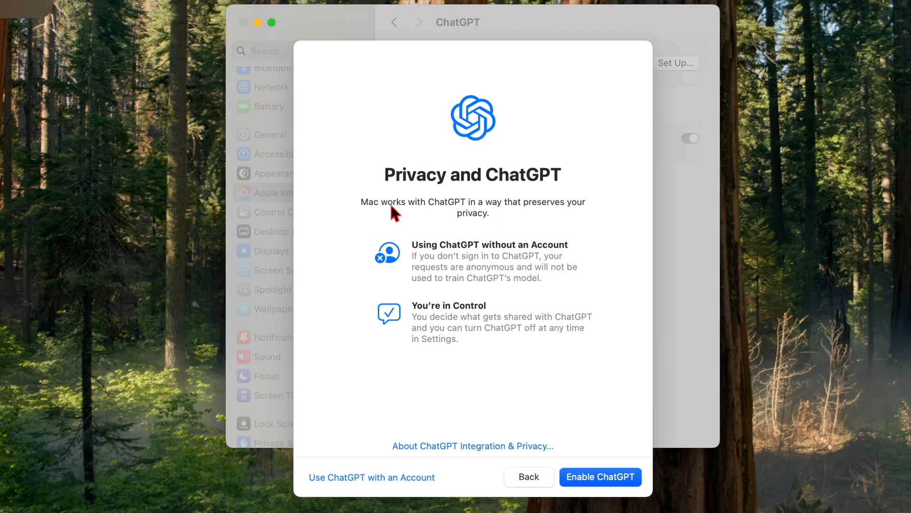